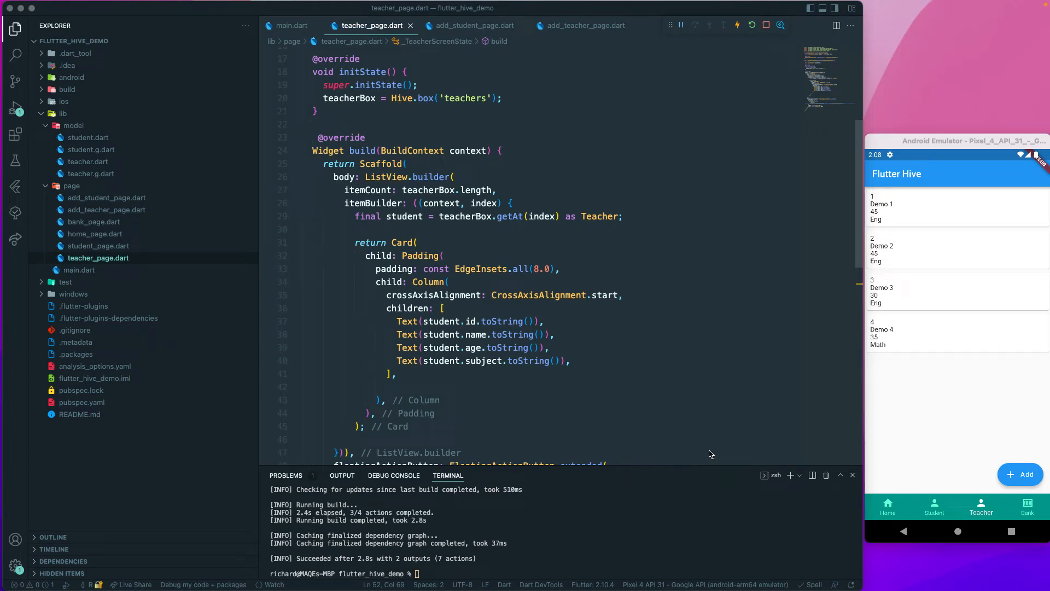
mouse_move(693, 472)
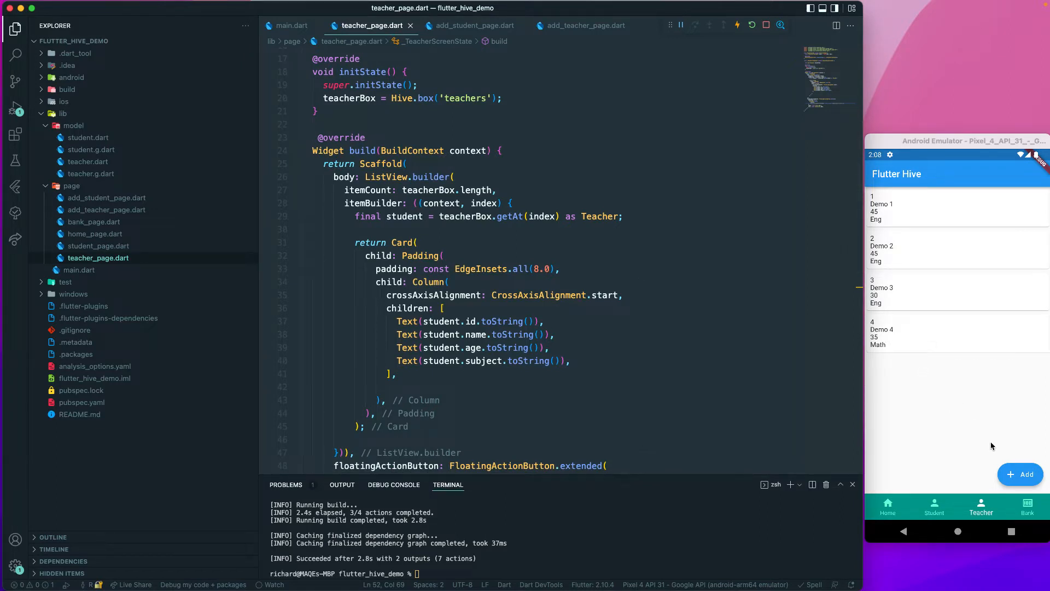
Step: Move ListView.builder in teacher_page.dart onto its own line below body:
click(1021, 475)
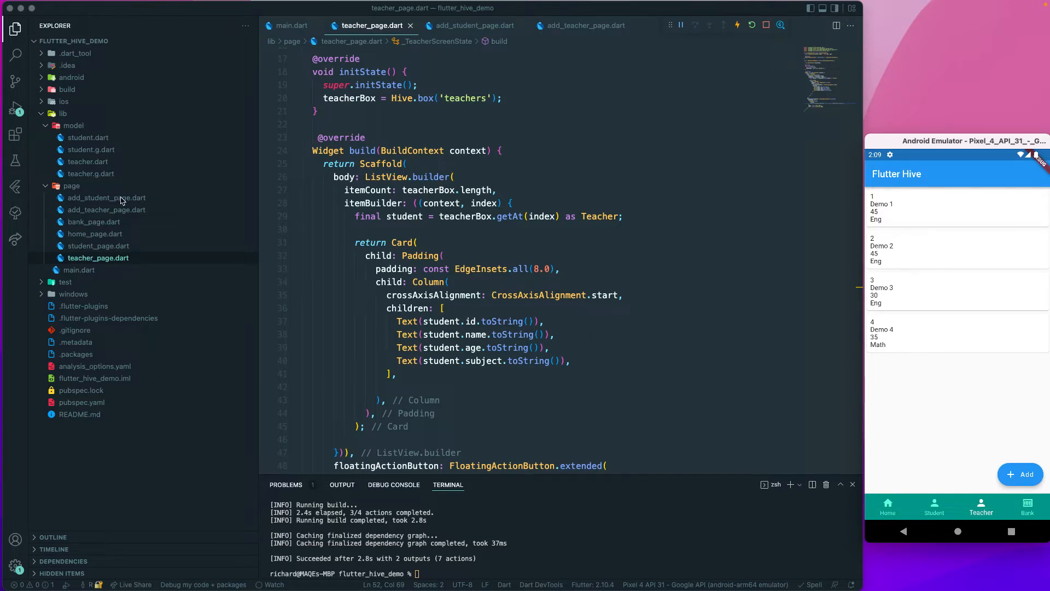
click(418, 216)
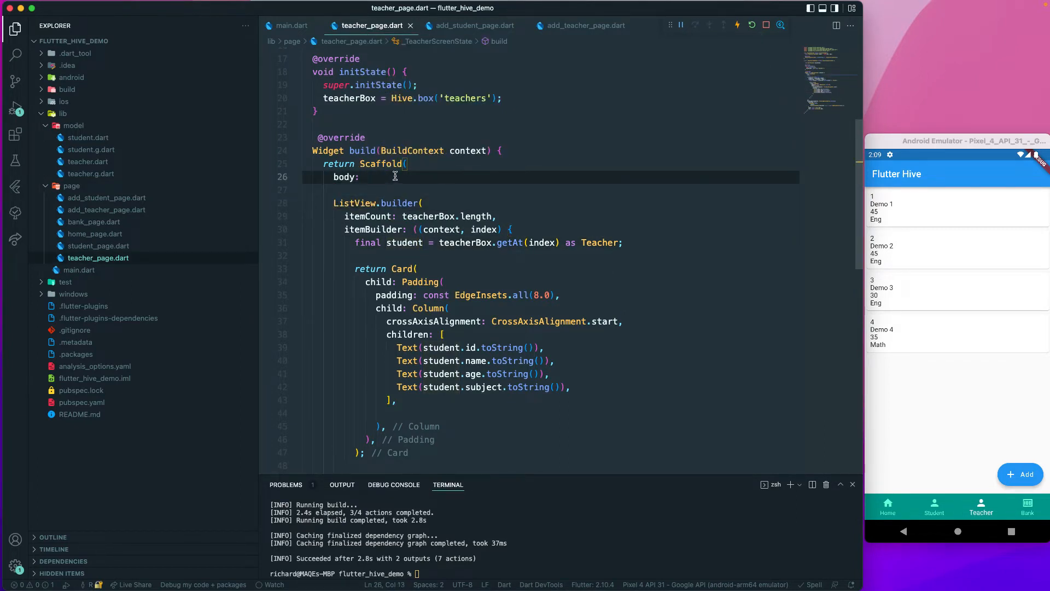
Step: Add ValueListenableBuilder with valueListenable teacherBox.listenable() and an empty (context, box, child) builder
text(ValueListenableBuilder(valueListenable: valueListenable, builder: builder)
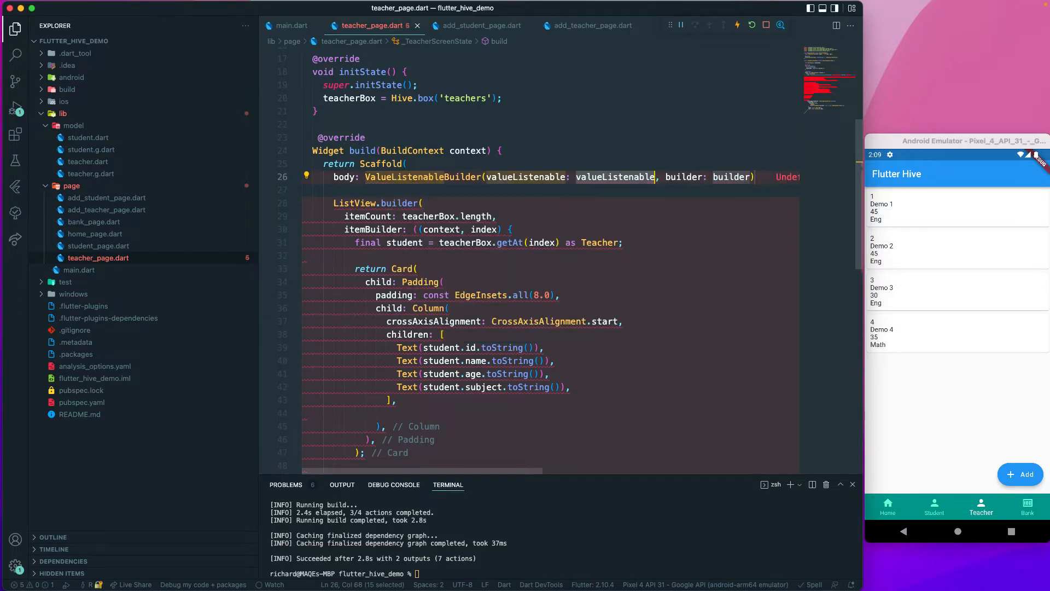
click(483, 176)
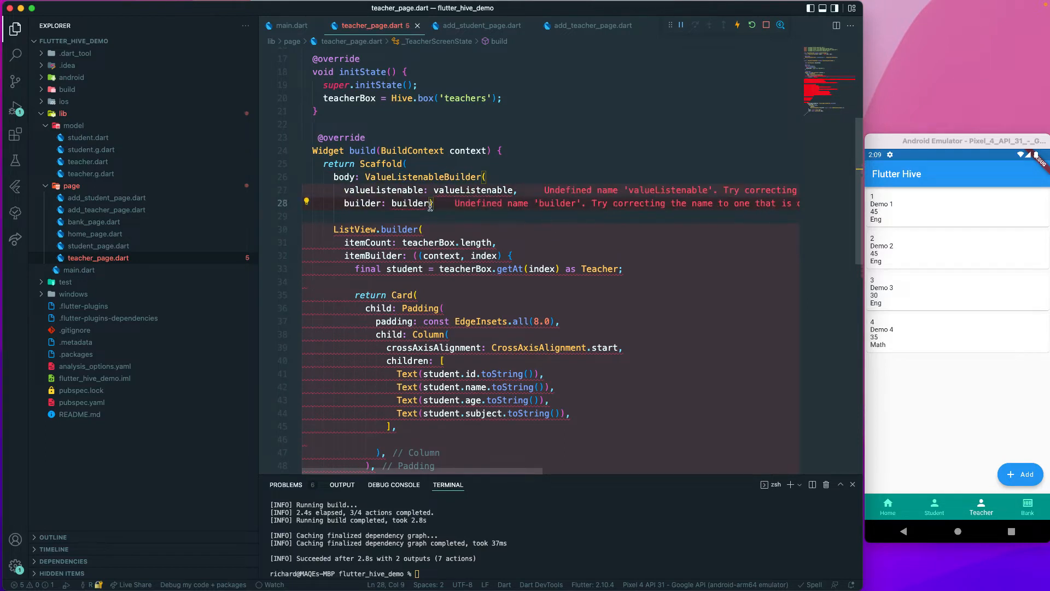
text() // ValueListenableBuilder)
text(,)
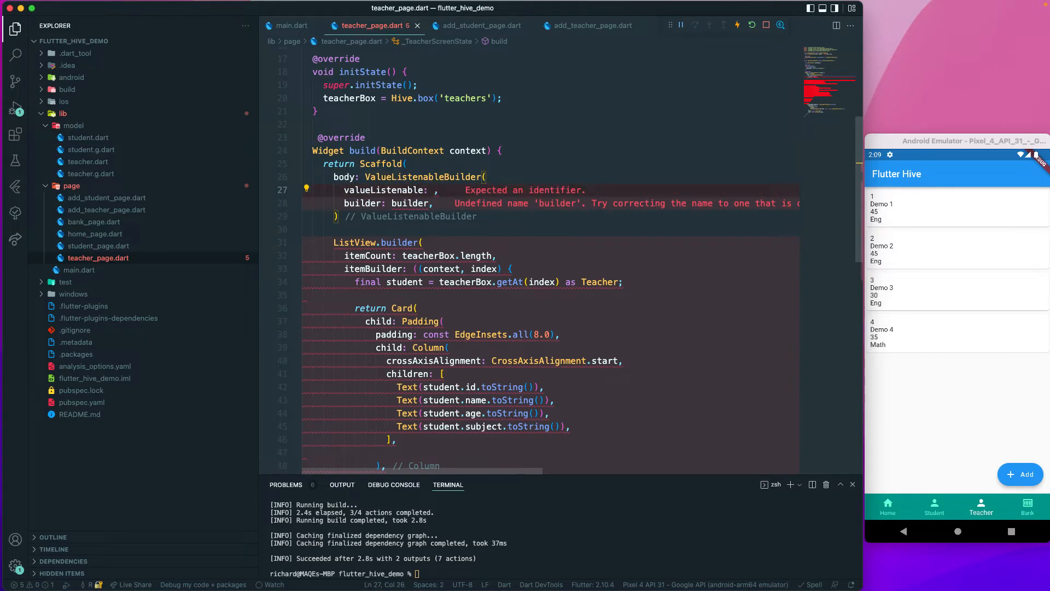
text(teacherBox)
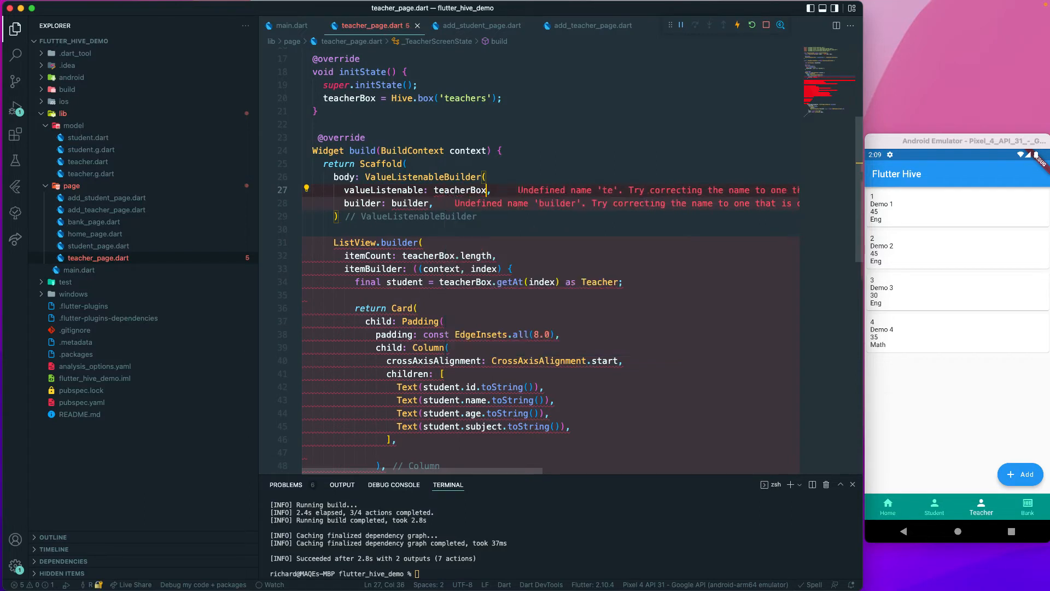
text(listenable())
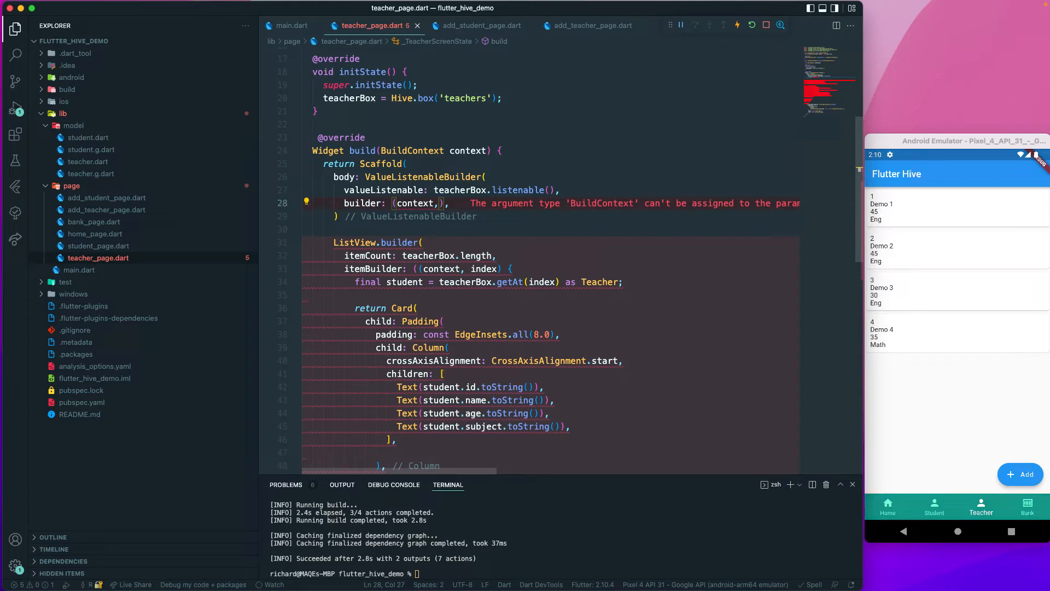
text(box,)
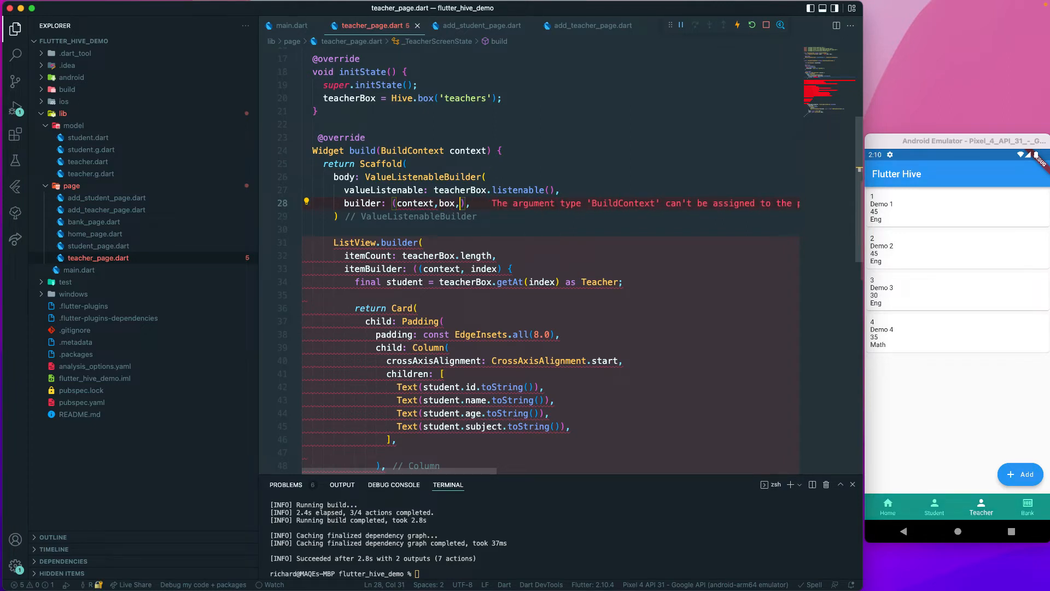
text(child)
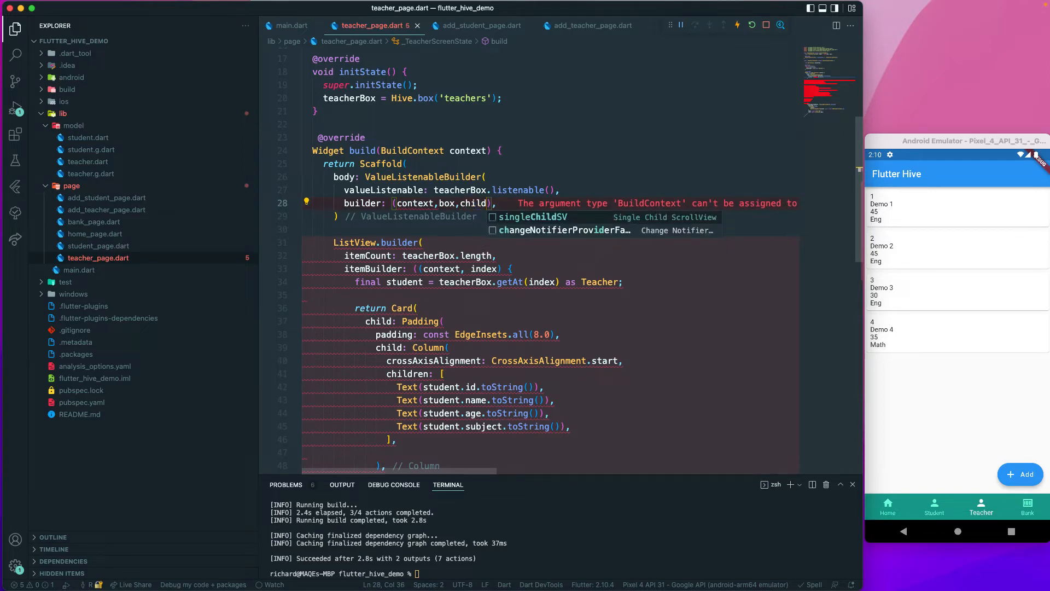
text({})
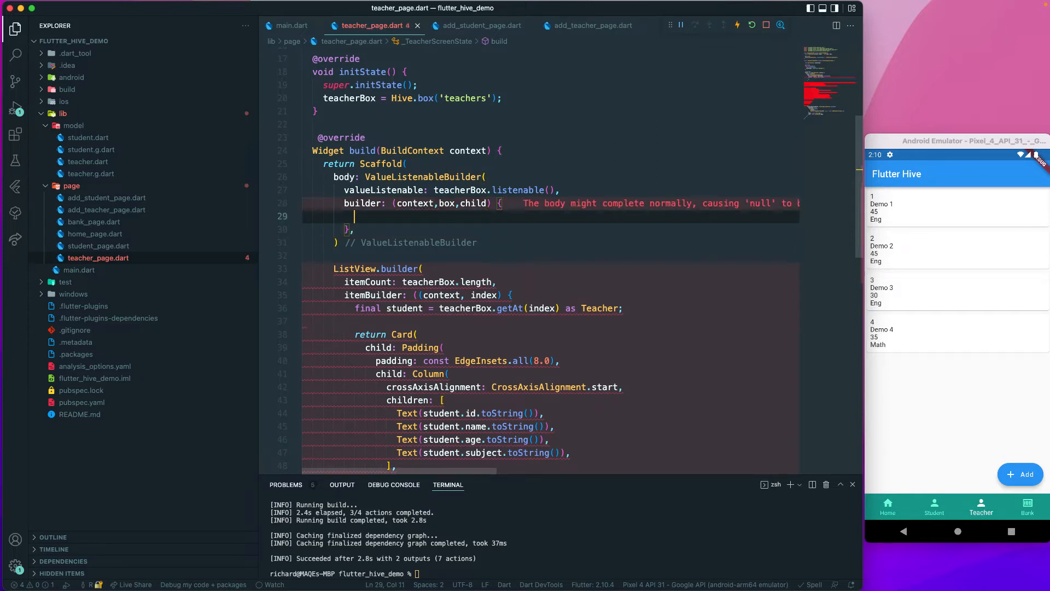
mouse_move(317, 274)
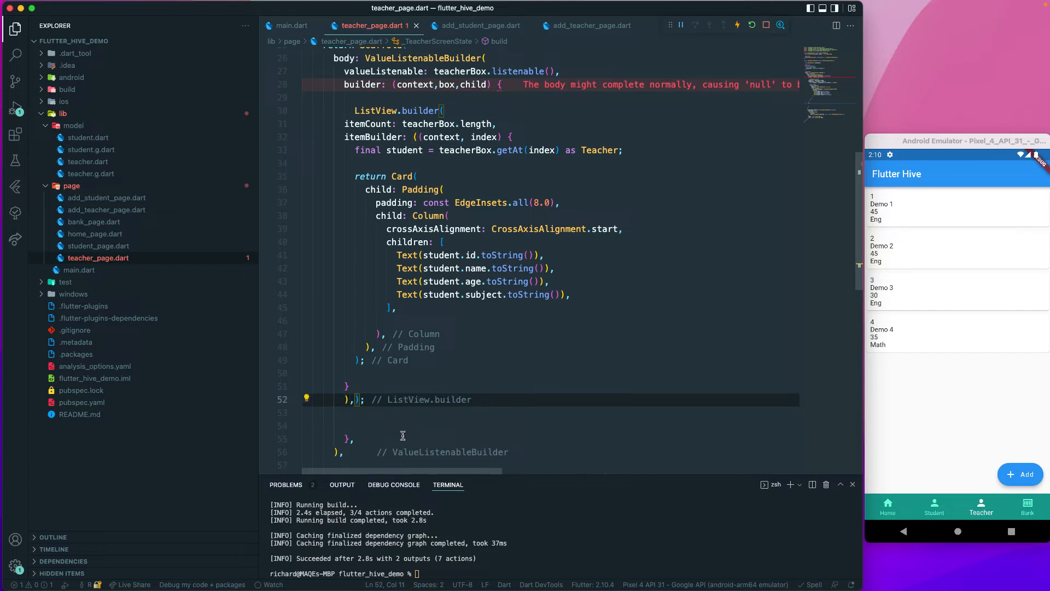
mouse_move(353, 454)
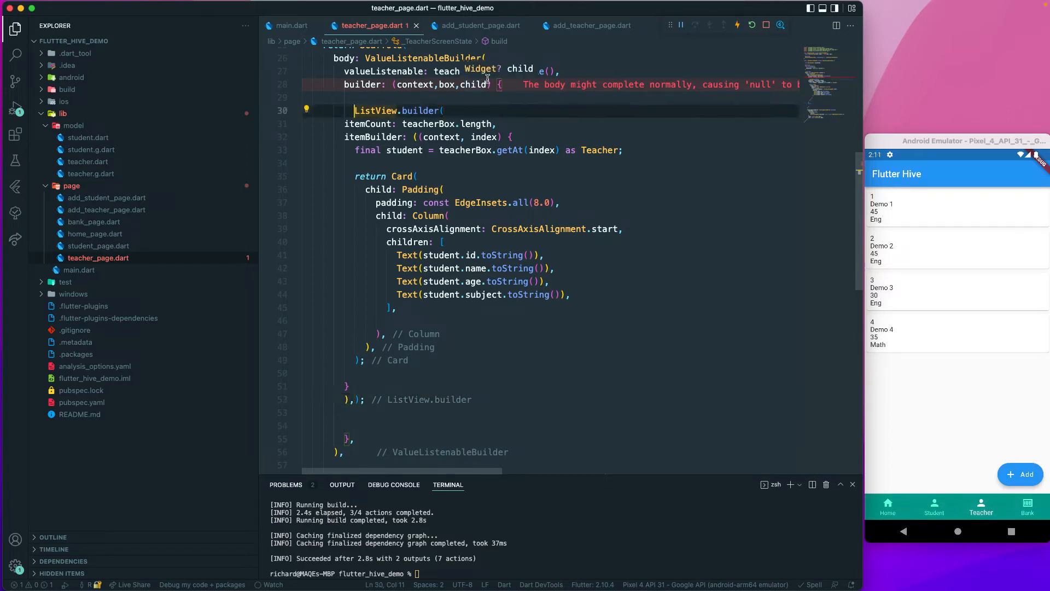
Step: Return the ListView.builder from the builder braces, fixing brackets and the closing comment
text(re)
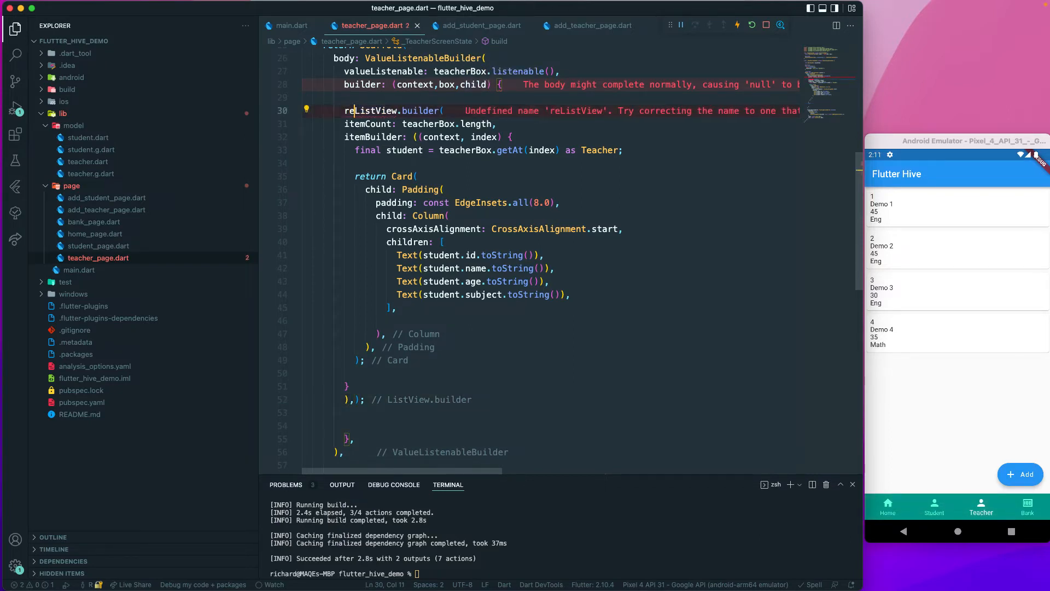
text(tu)
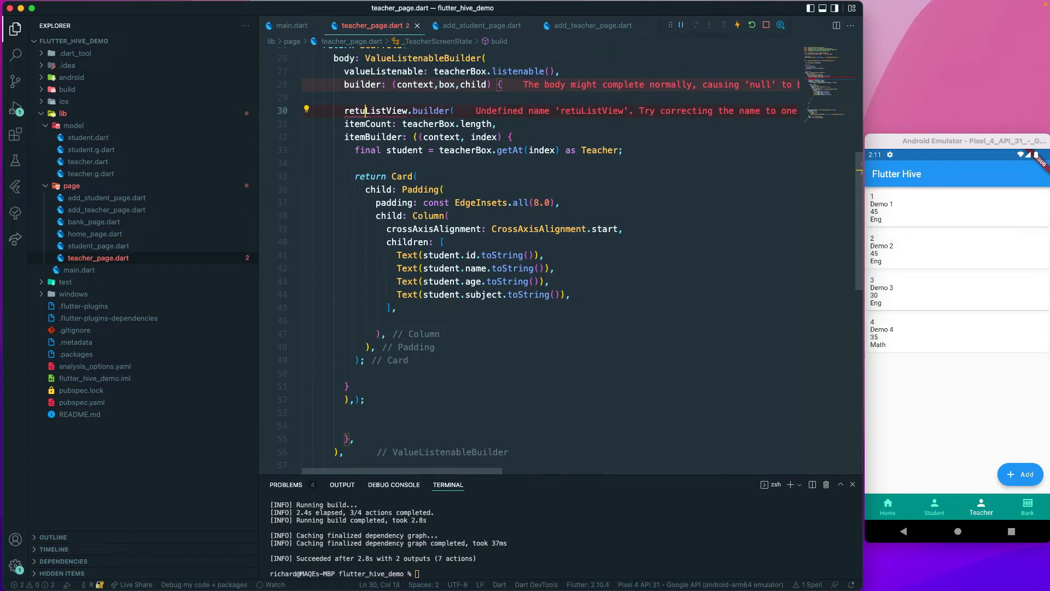
text(// ListView.builder)
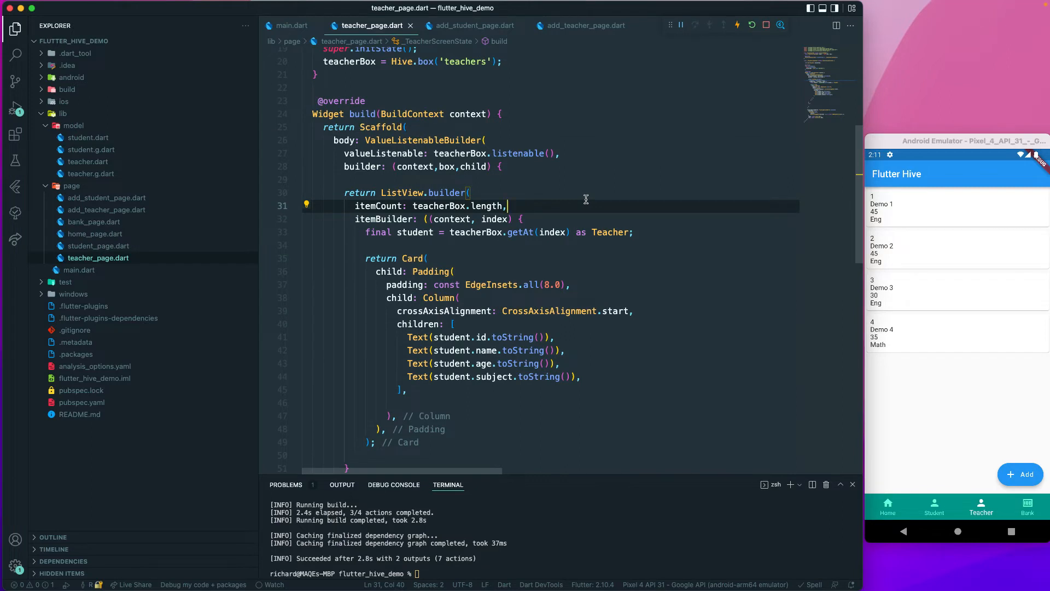
mouse_move(529, 226)
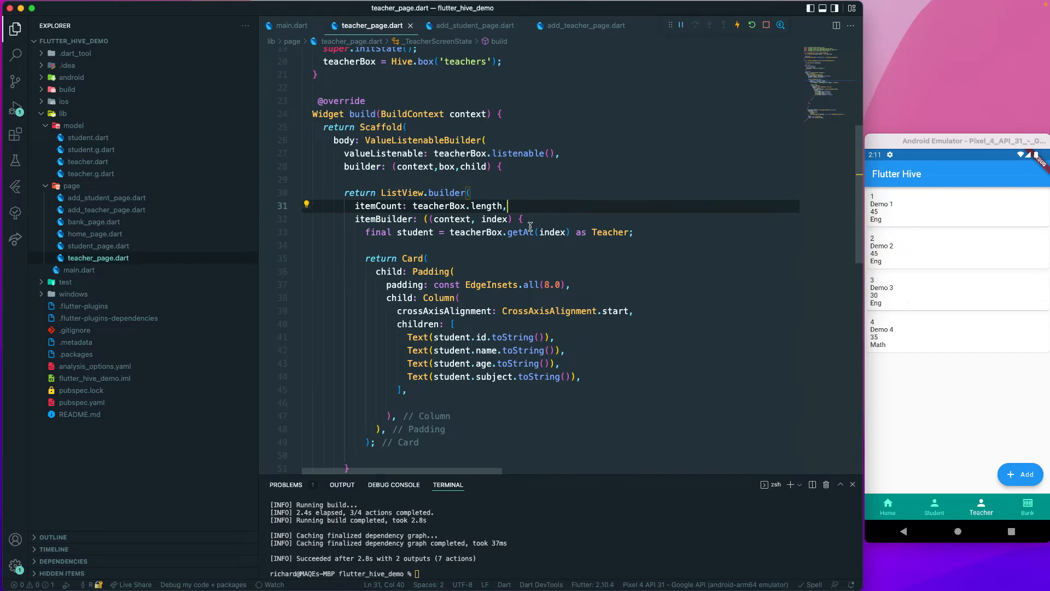
scroll(down, 3)
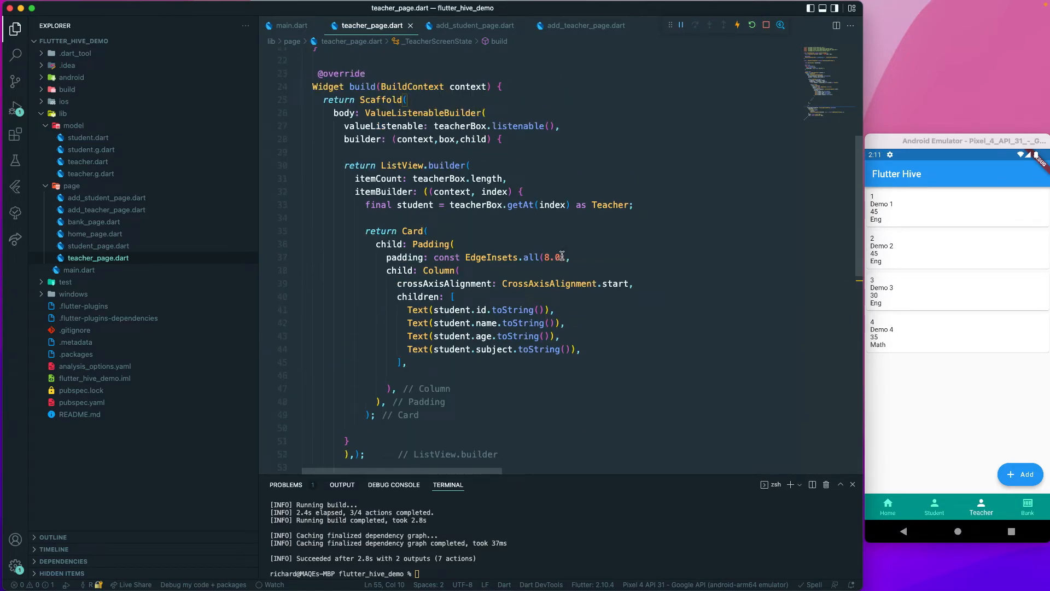
scroll(up, 3)
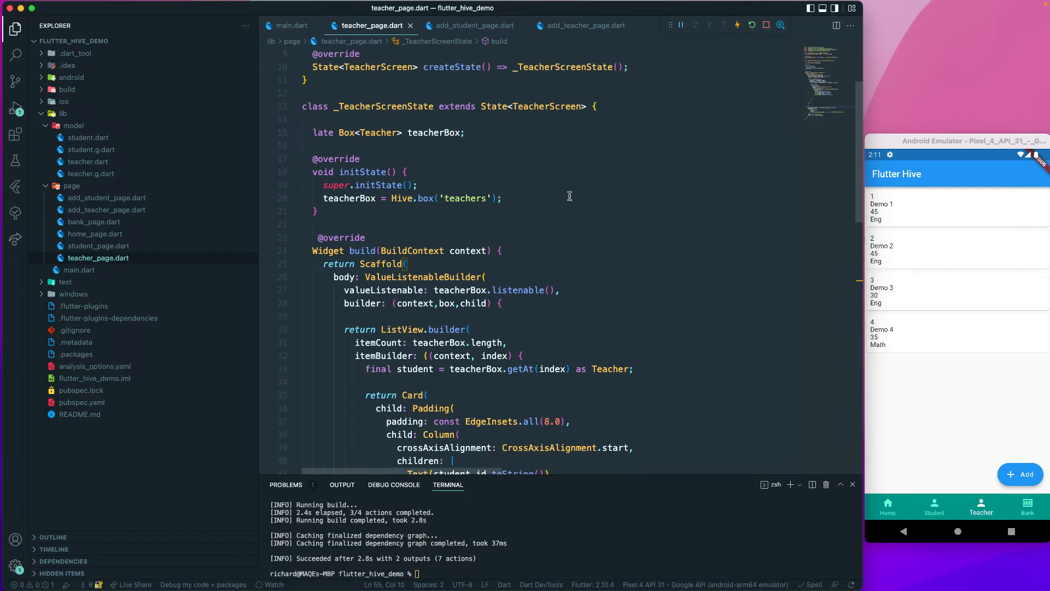
Step: Hot restart, then add teacher Demo 5, age 39, Math, and confirm it appears
click(749, 25)
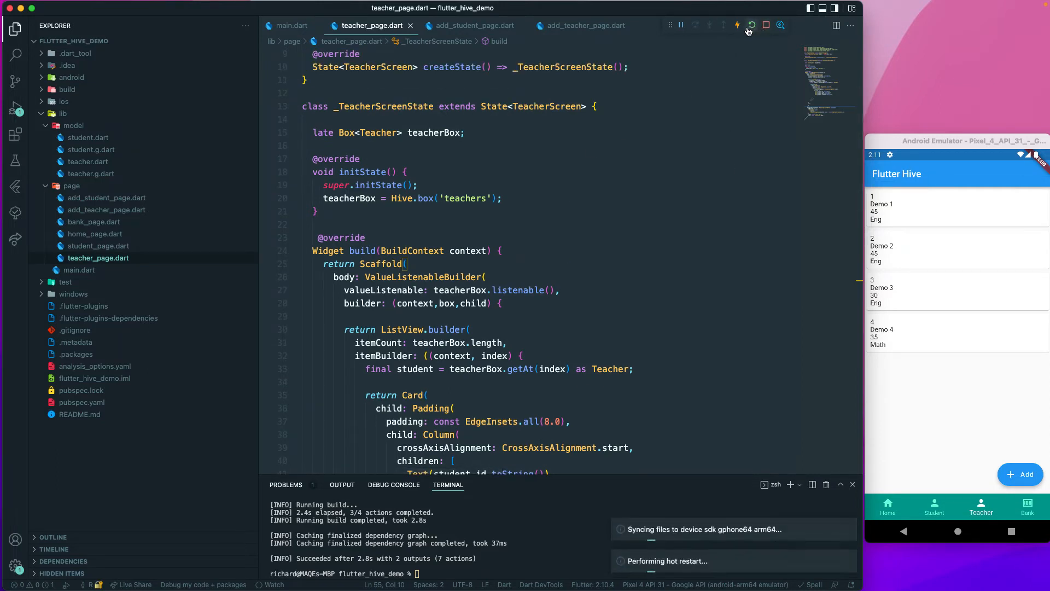
click(752, 26)
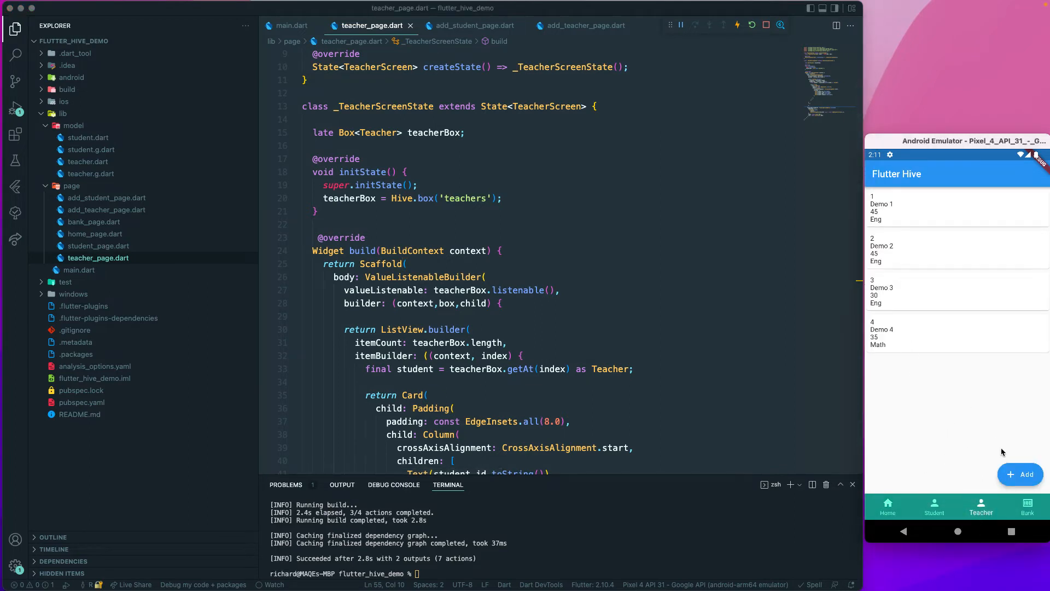
click(1020, 474)
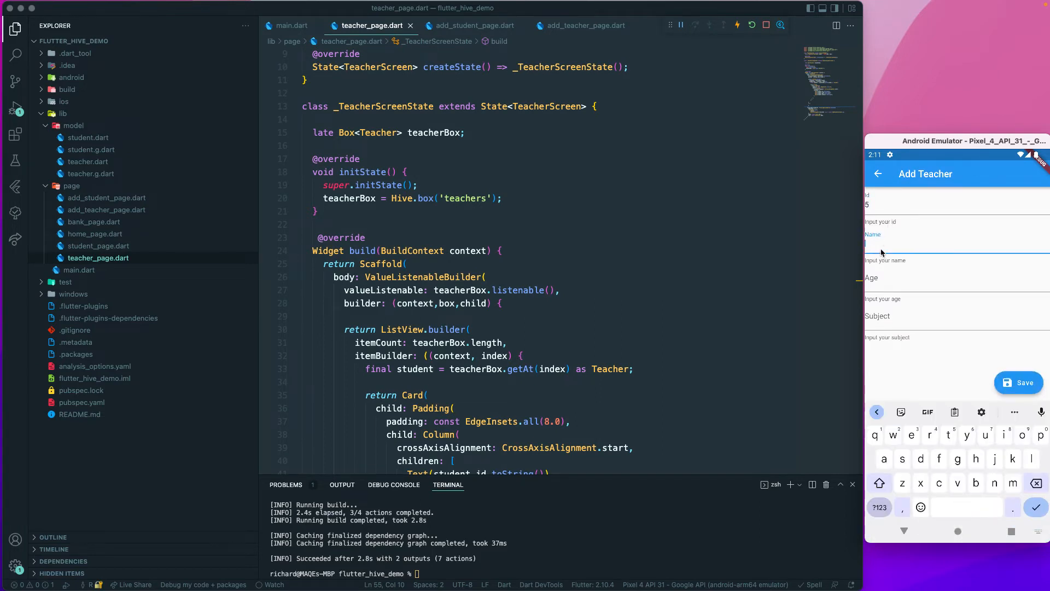
text(Demo 5)
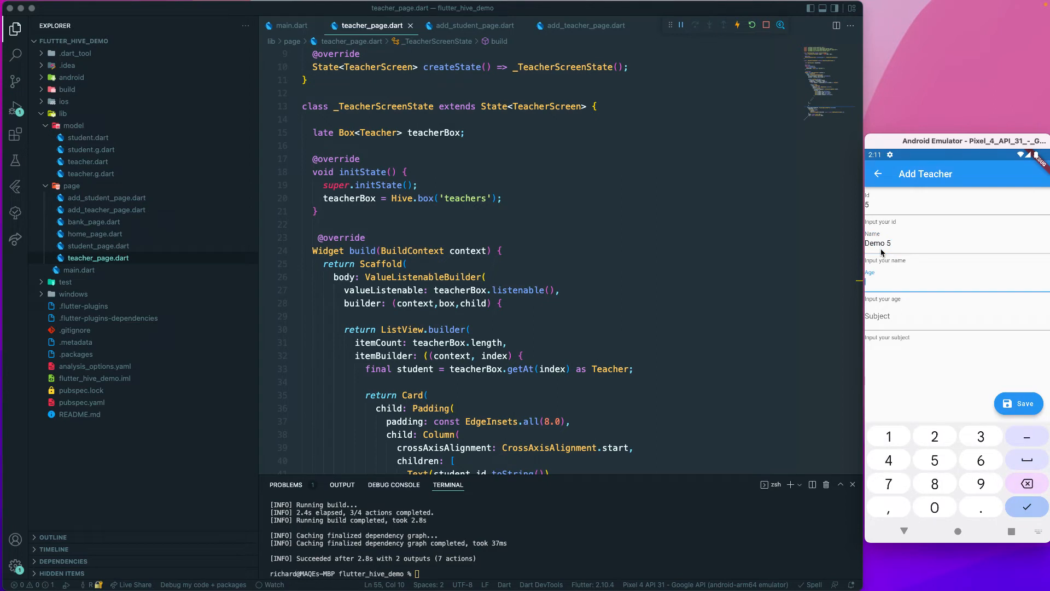
text(39)
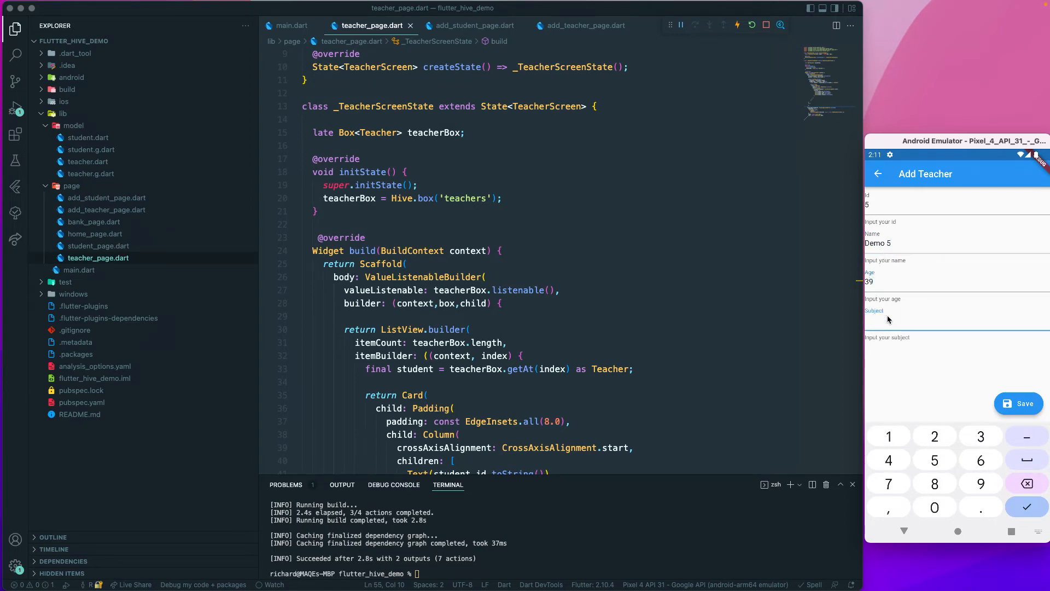
text(Math)
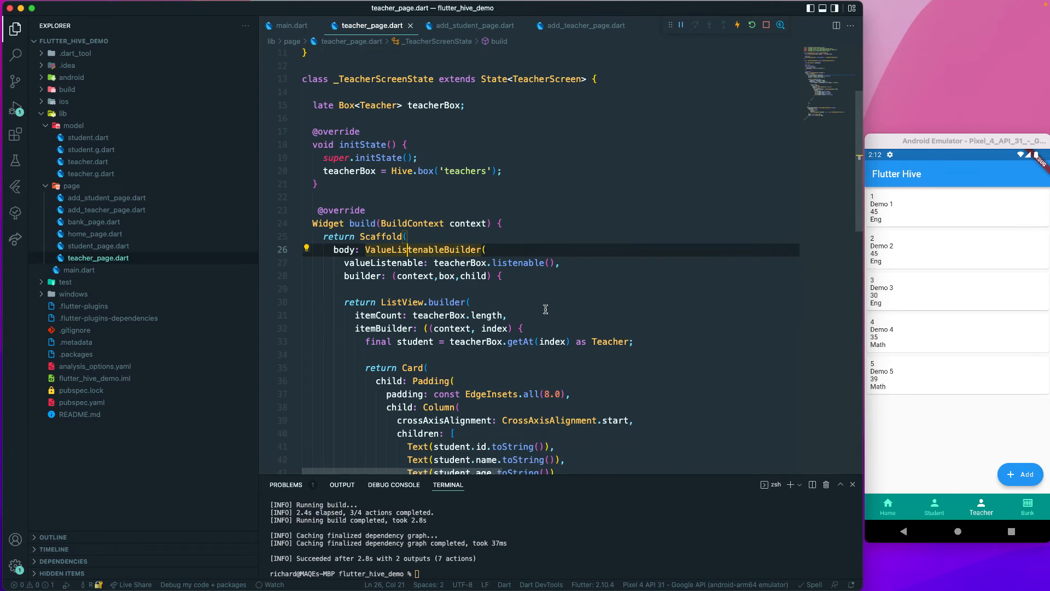
mouse_move(406, 280)
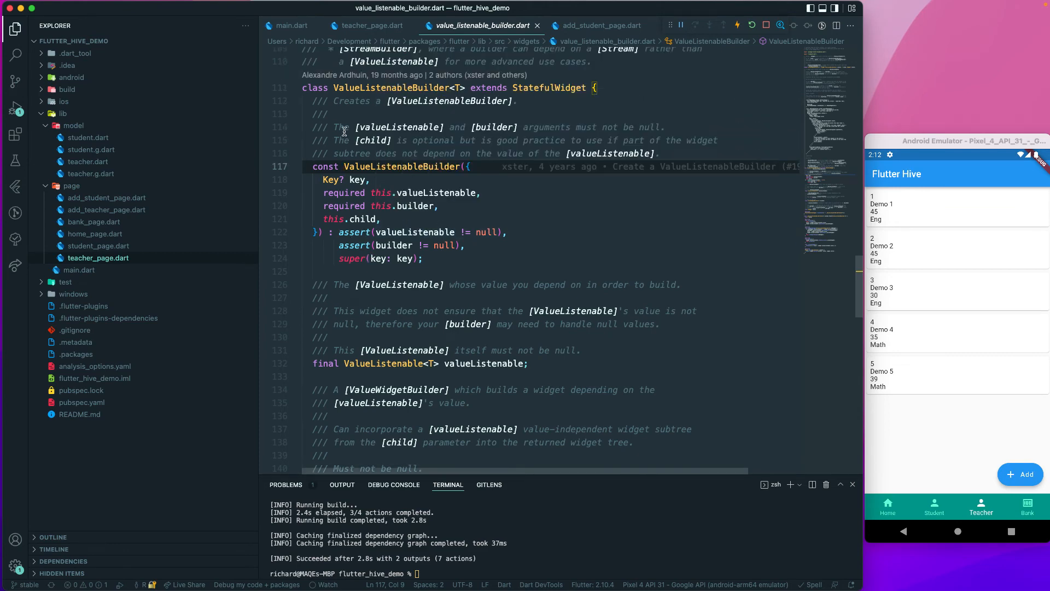
mouse_move(554, 127)
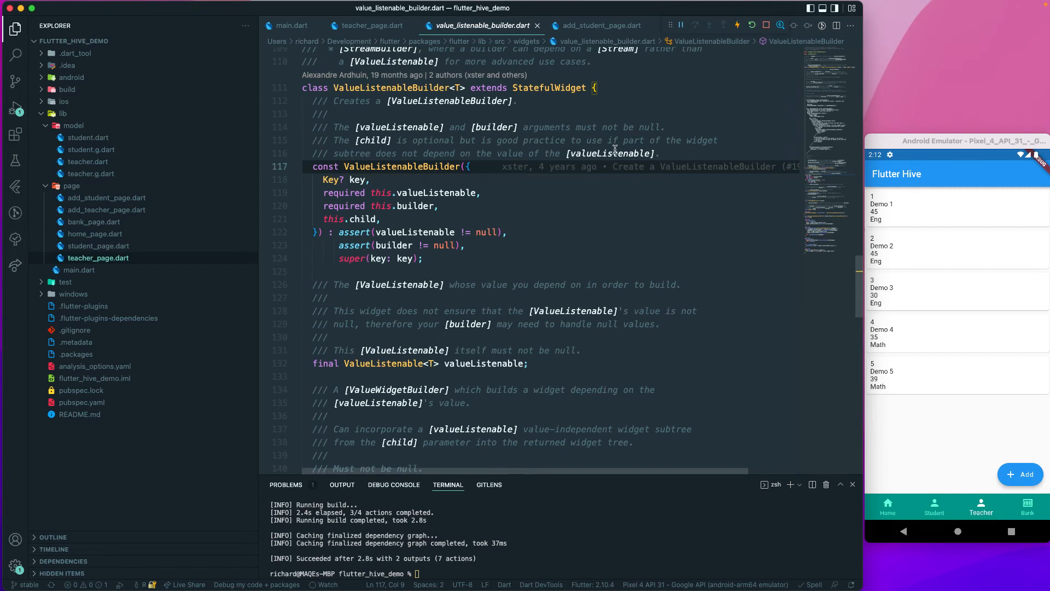
mouse_move(489, 151)
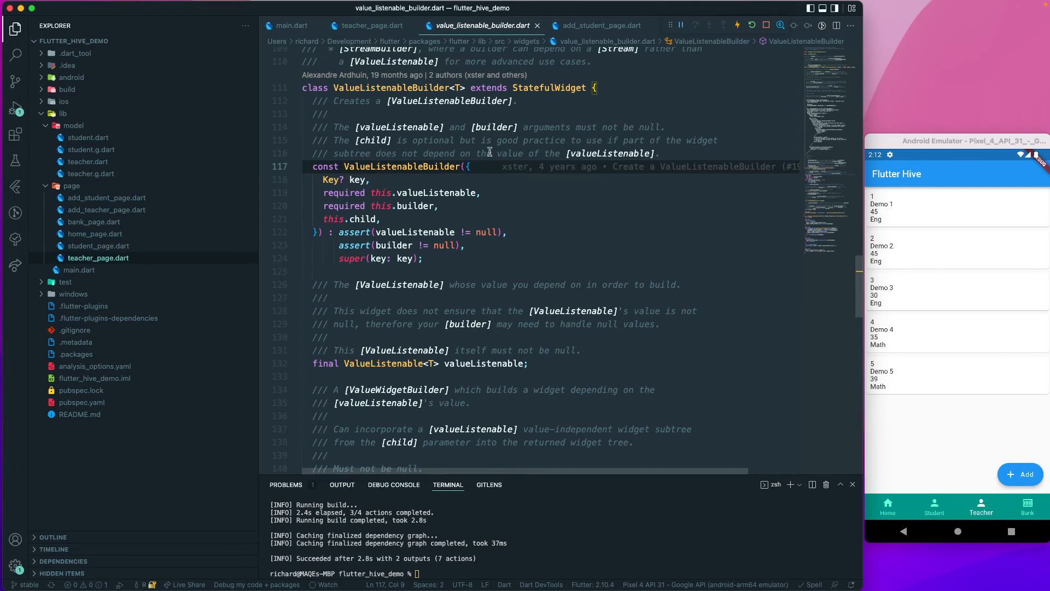
mouse_move(585, 153)
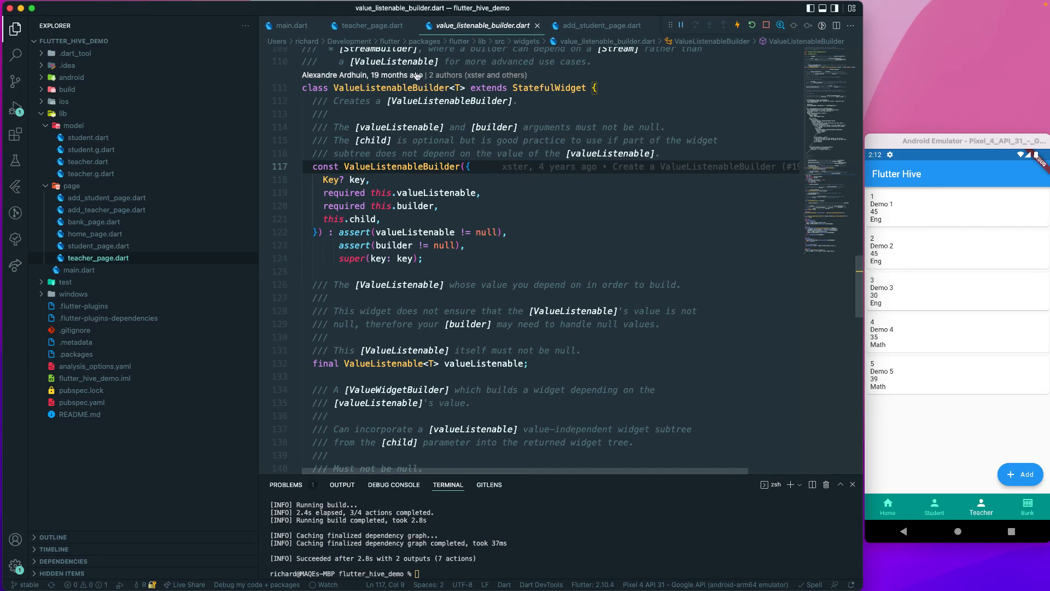
Step: Open the ValueListenableBuilder and Hive listenable() sources, returning to teacher_page.dart after each
click(364, 26)
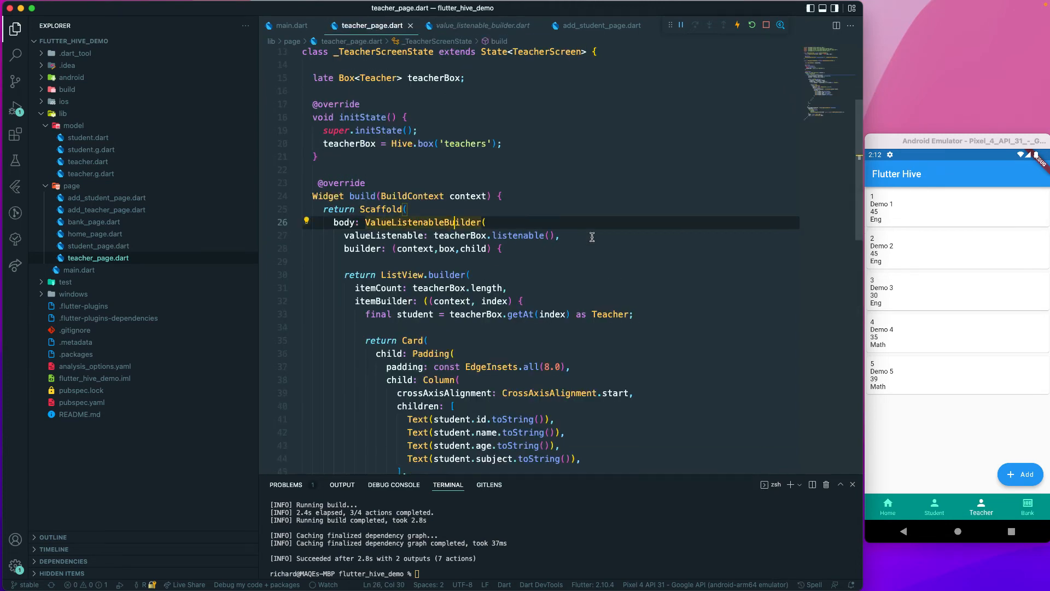
mouse_move(516, 245)
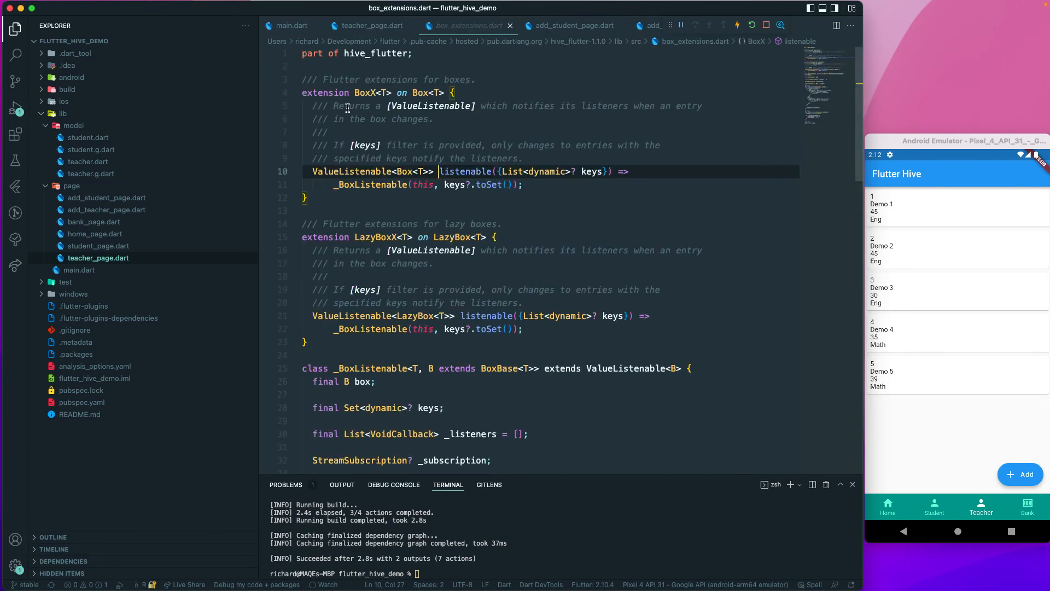
mouse_move(536, 118)
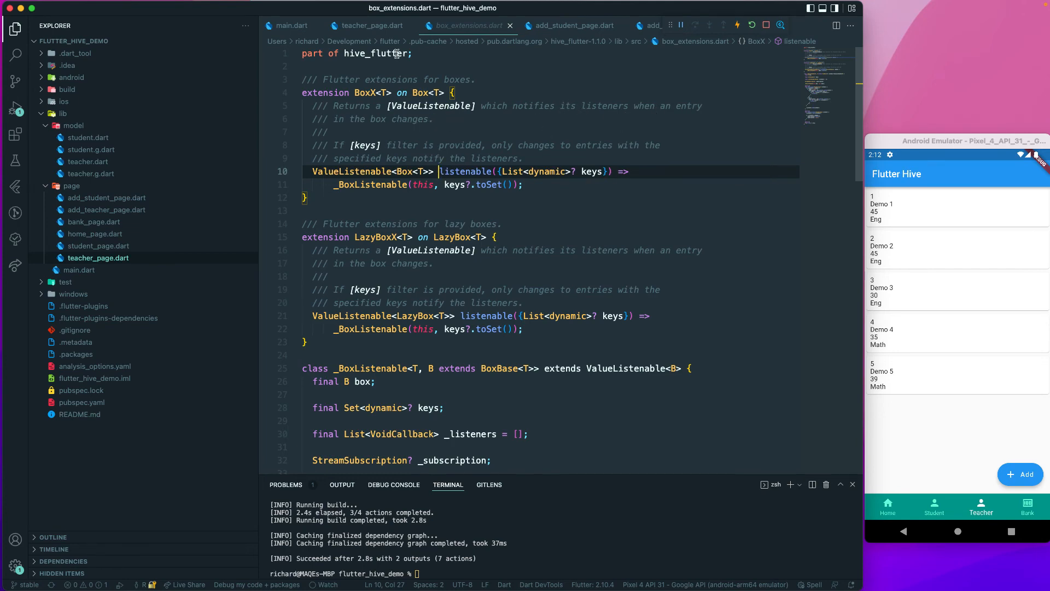
click(364, 25)
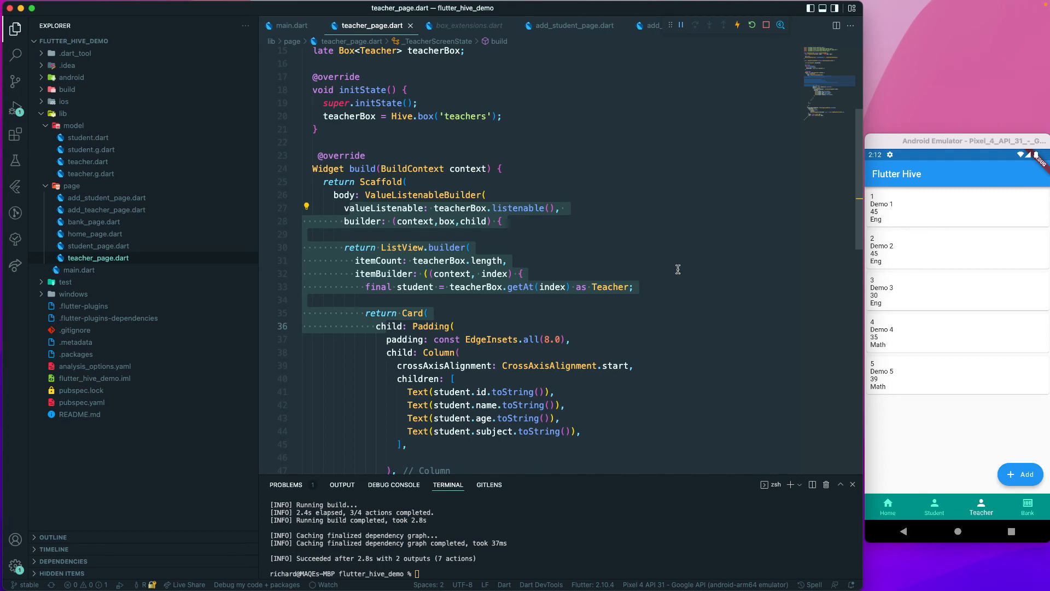
mouse_move(610, 352)
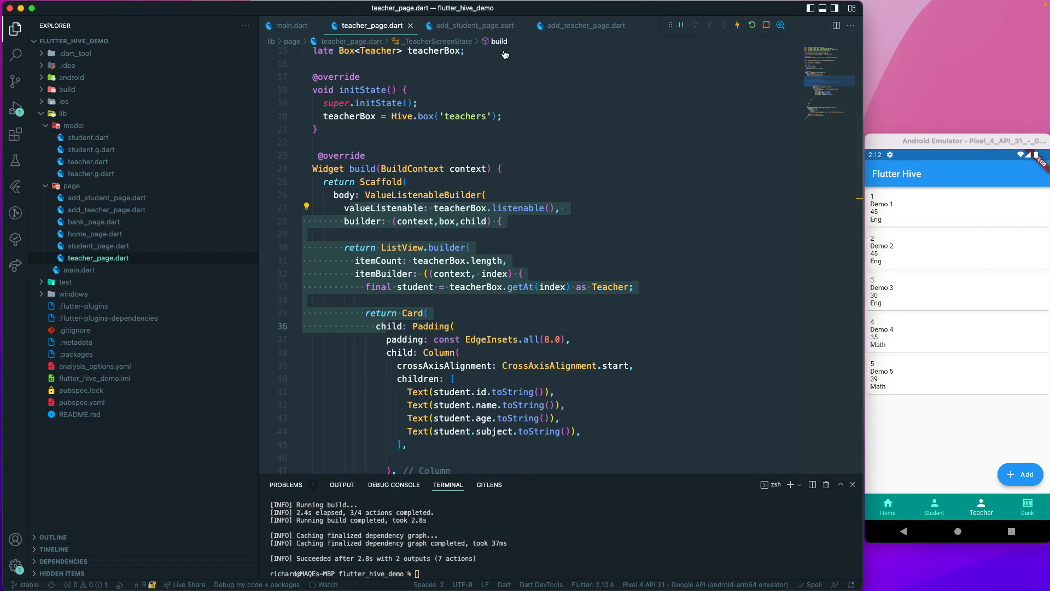
Step: Glance at student_page.dart's list code, then return to teacher_page.dart
click(99, 246)
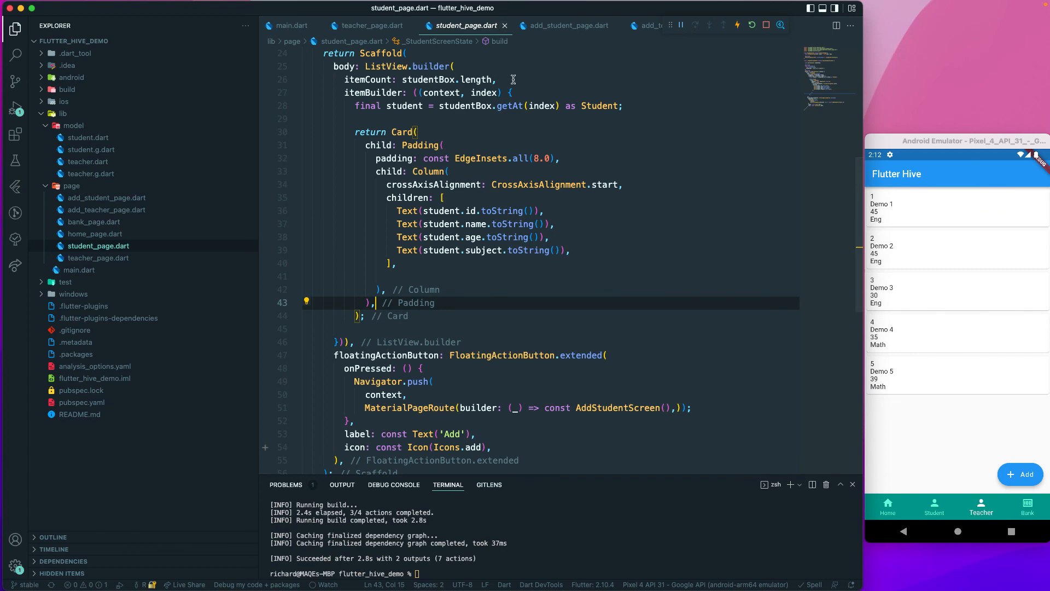
click(366, 25)
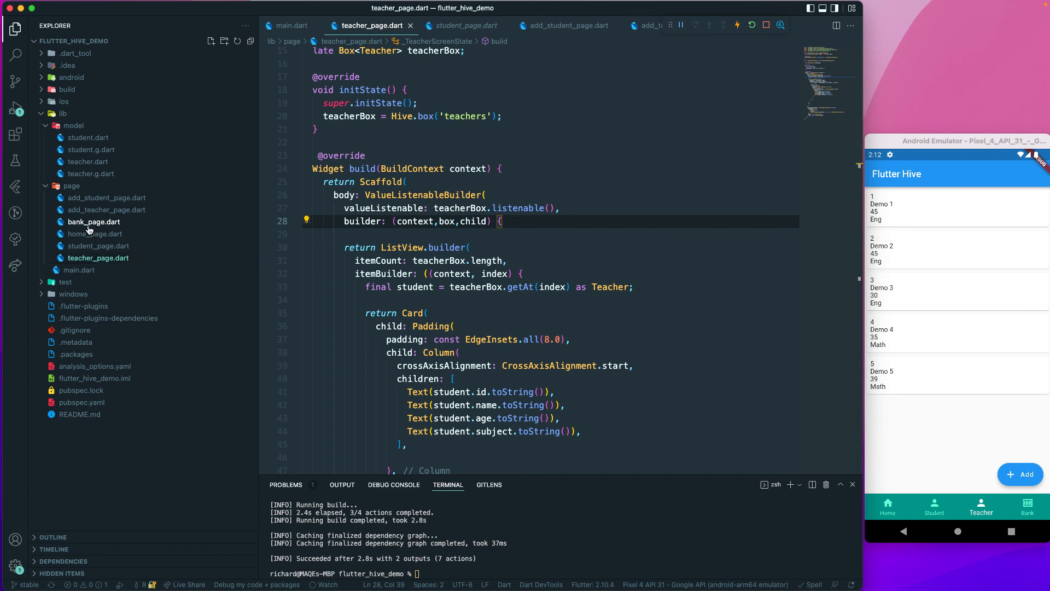
Step: Open bank_page.dart from the Explorer sidebar
click(93, 221)
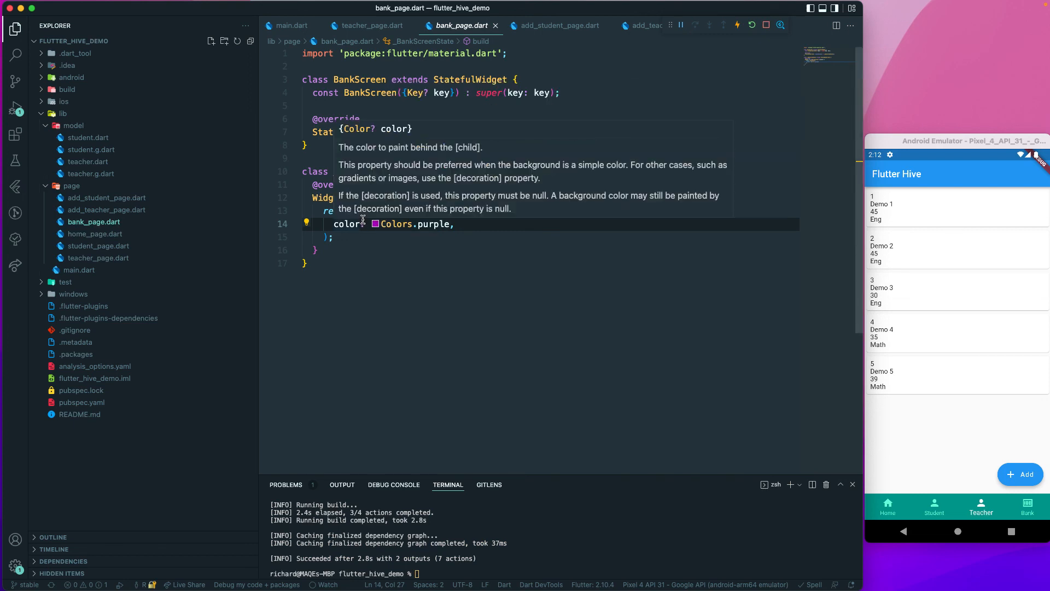
mouse_move(711, 335)
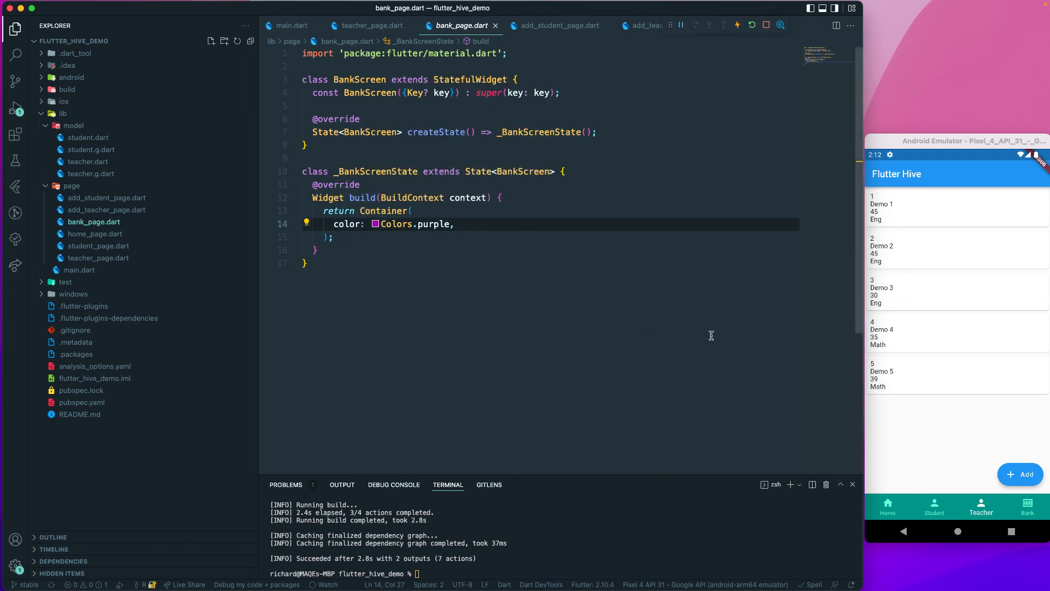